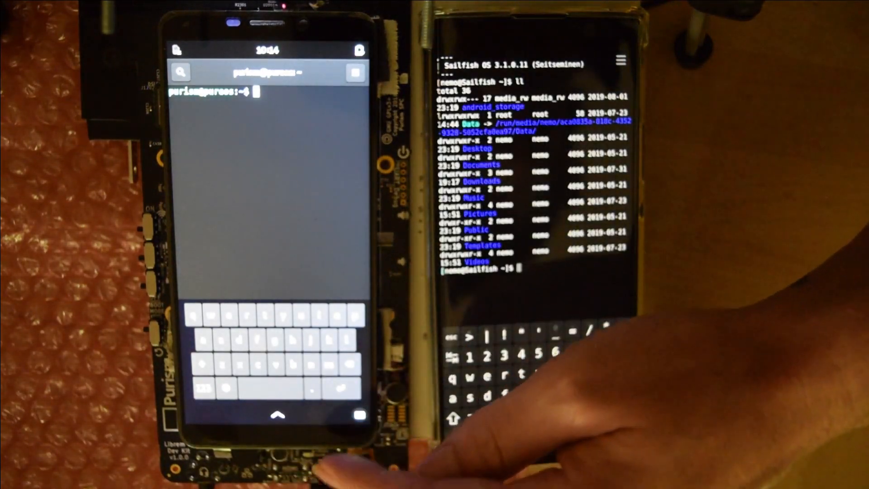
# - Run ll in the Librem 5 terminal to show a detailed home folder listing
pyautogui.write('ll')
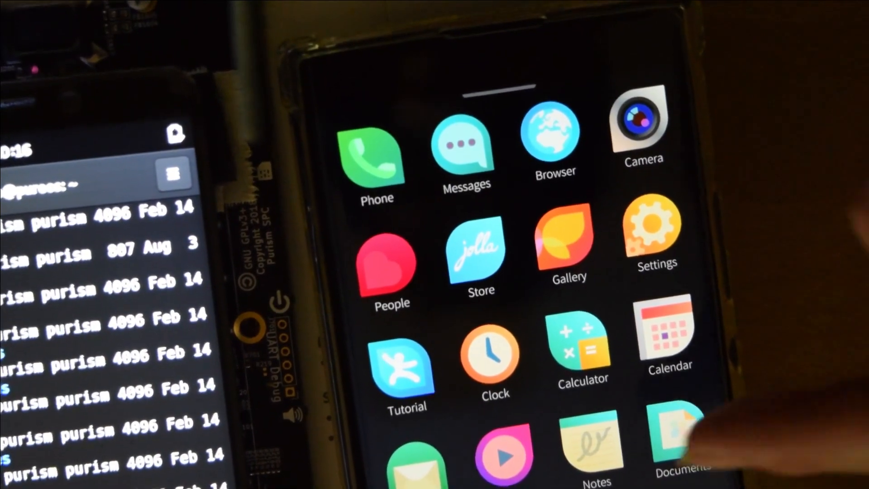
# - Start a new note in Sailfish Notes and add punctuation to the ##flosspdx irssi message
pyautogui.click(595, 450)
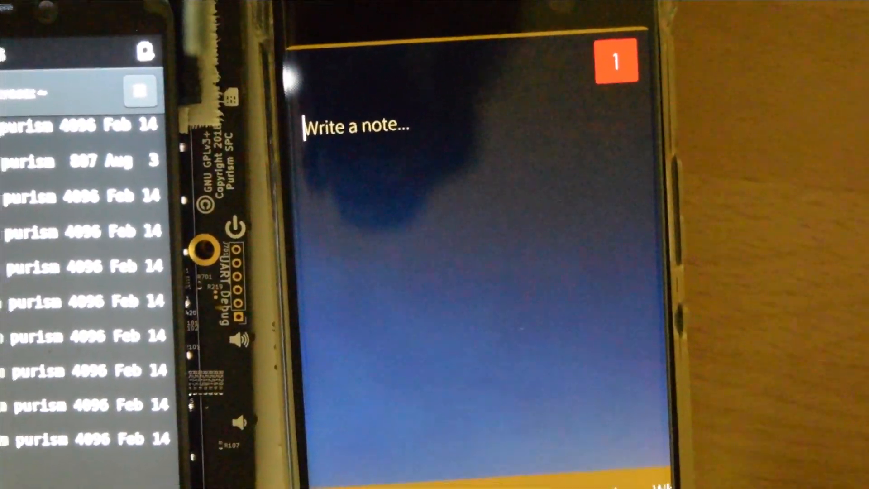
pyautogui.click(357, 124)
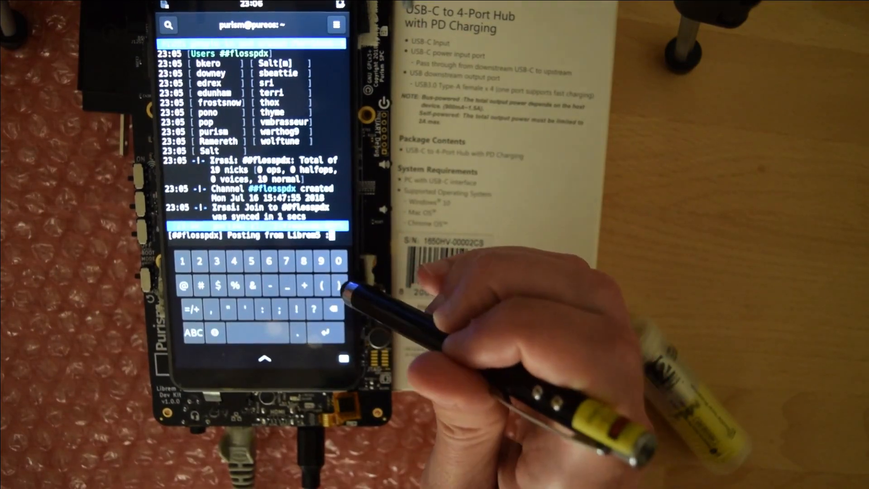
pyautogui.click(326, 333)
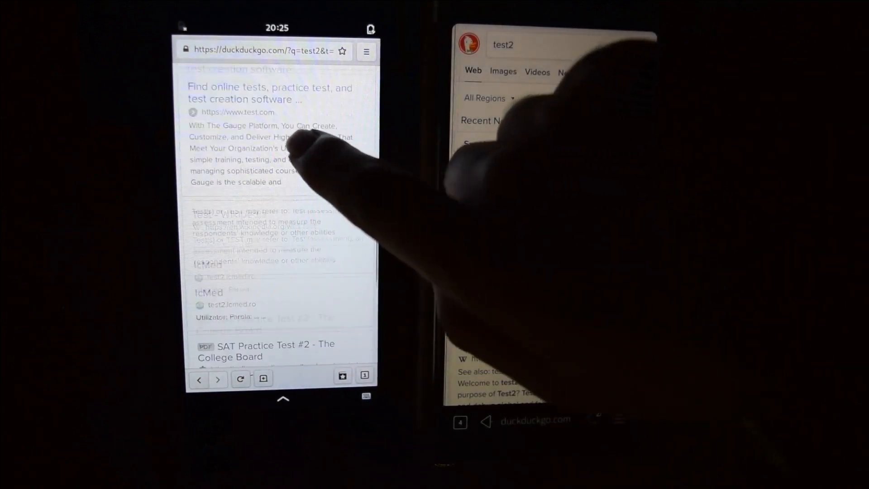
pyautogui.click(261, 148)
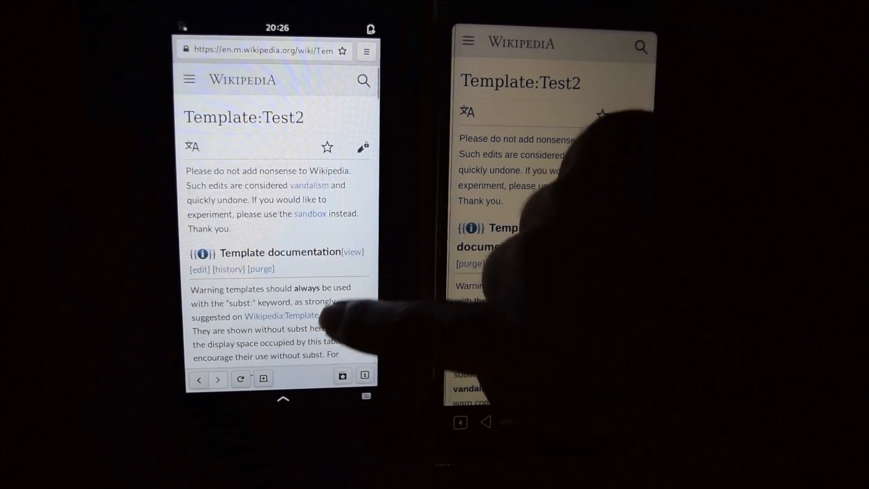
pyautogui.scroll(-3)
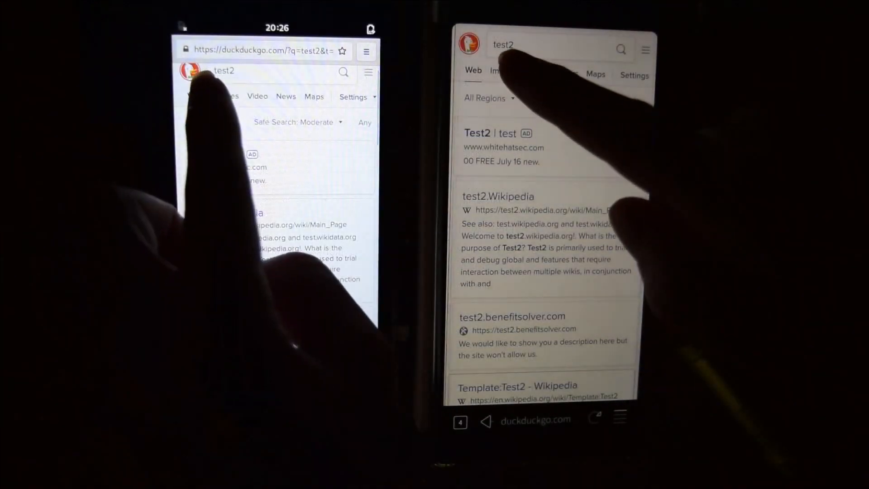
# - Switch the test2 DuckDuckGo results to Images and scroll through the image grid
pyautogui.click(503, 71)
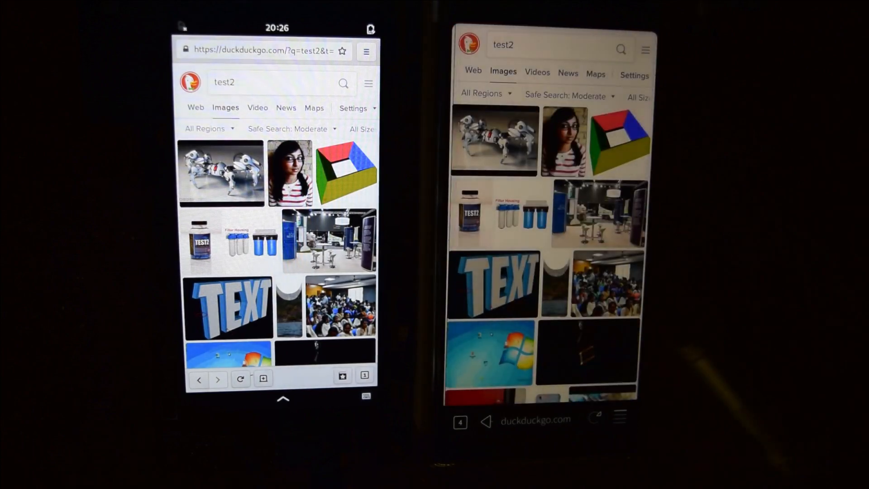
pyautogui.scroll(-3)
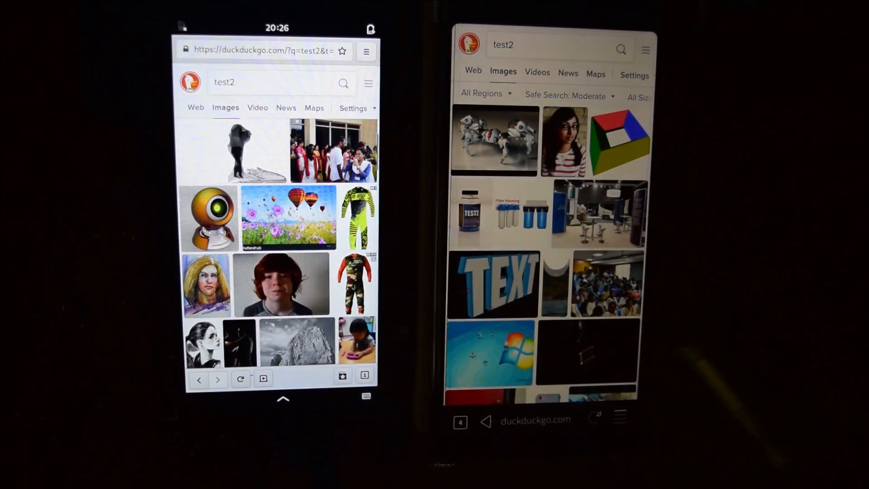
pyautogui.scroll(-3)
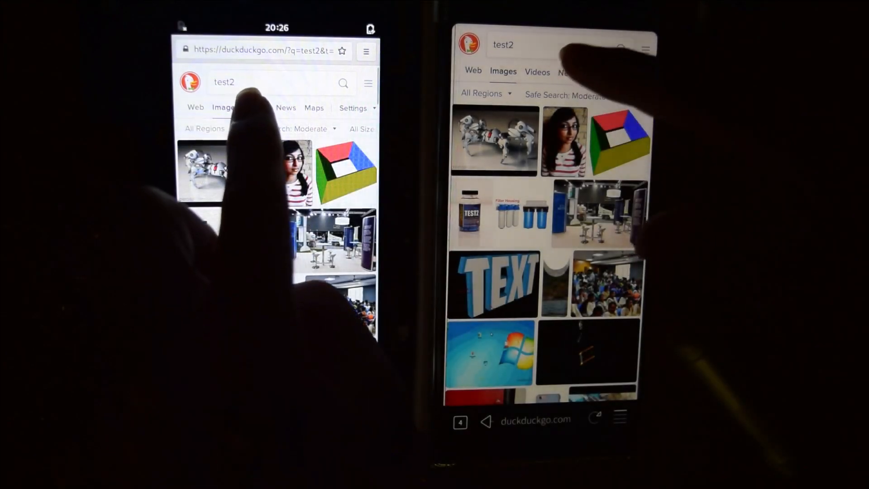
# - Switch test2 results to Videos, scroll, and pause the playing Test2 video
pyautogui.click(537, 72)
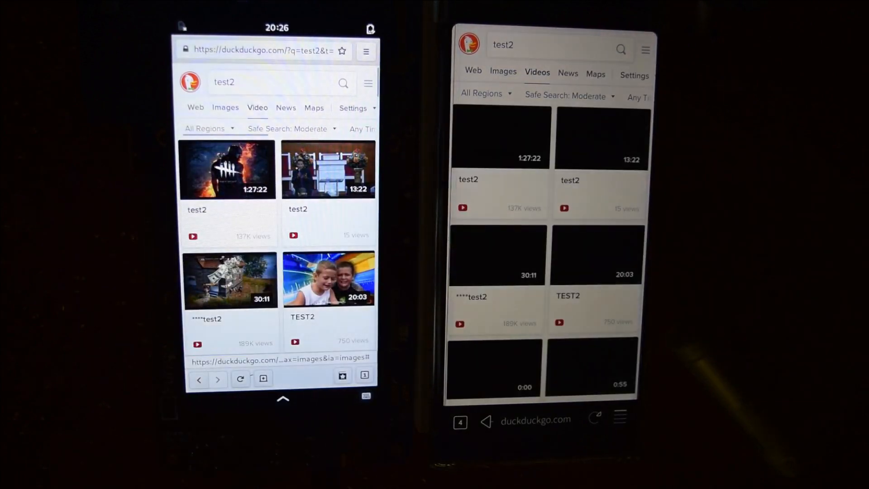
pyautogui.scroll(-3)
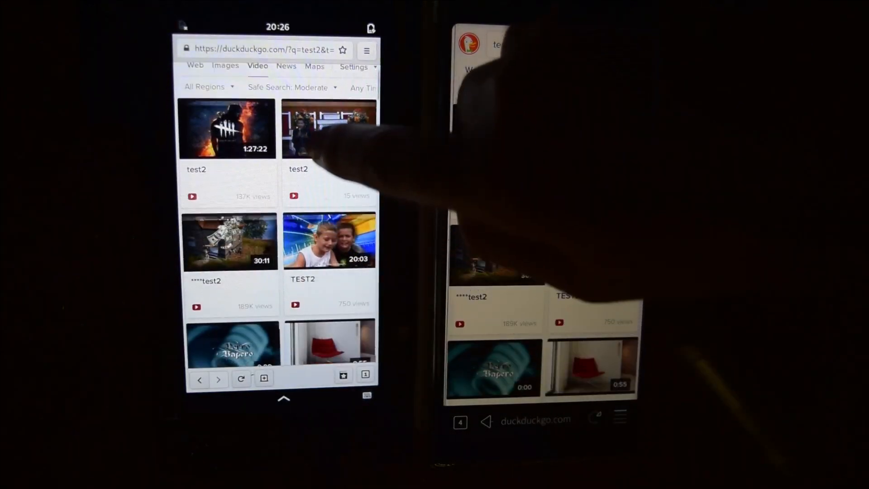
pyautogui.scroll(-3)
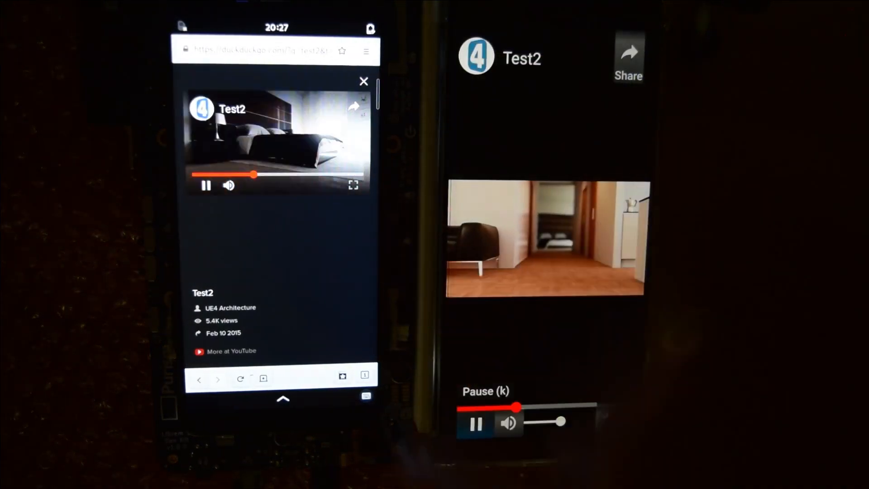
pyautogui.click(353, 185)
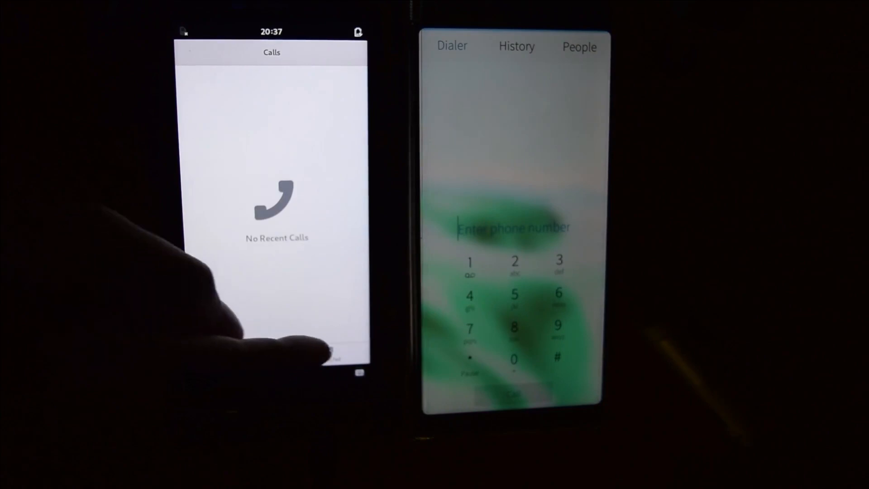
# - Switch Librem 5 Calls from recent calls to the dial pad
pyautogui.click(330, 355)
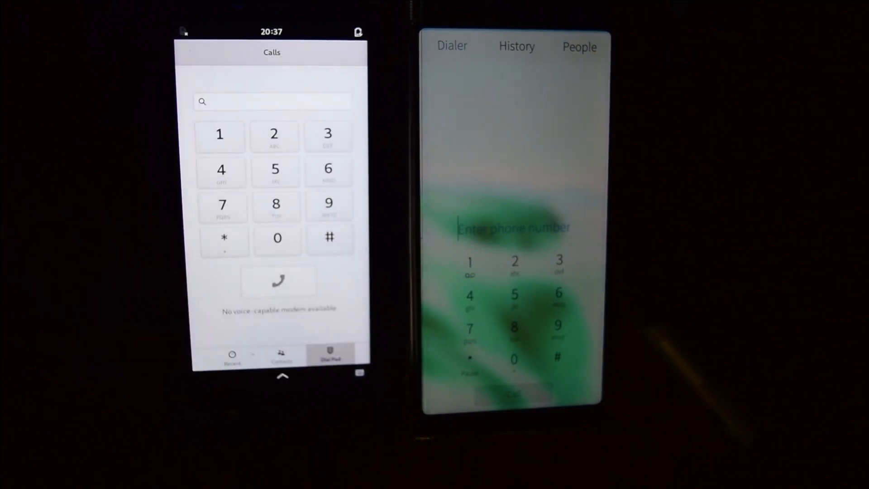